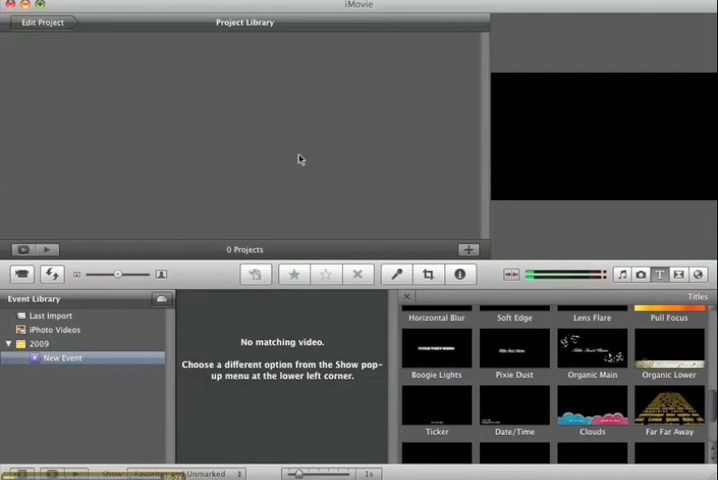
pyautogui.moveTo(228, 84)
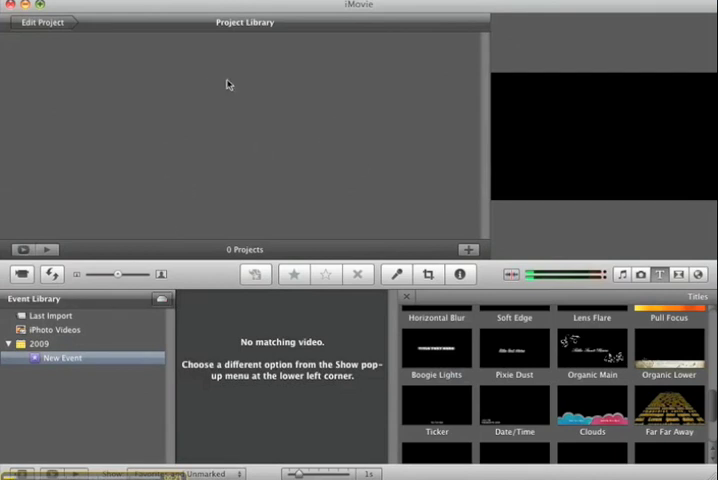
# Start a new widescreen 16:9 project and name it Slideshow.
pyautogui.click(466, 250)
pyautogui.write('Slideshow')
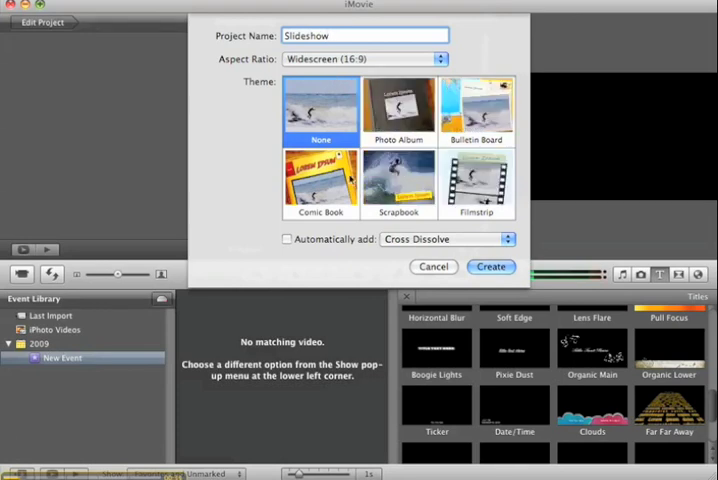
# Choose the Photo Album theme with automatic transitions and titles, then create the project.
pyautogui.click(398, 110)
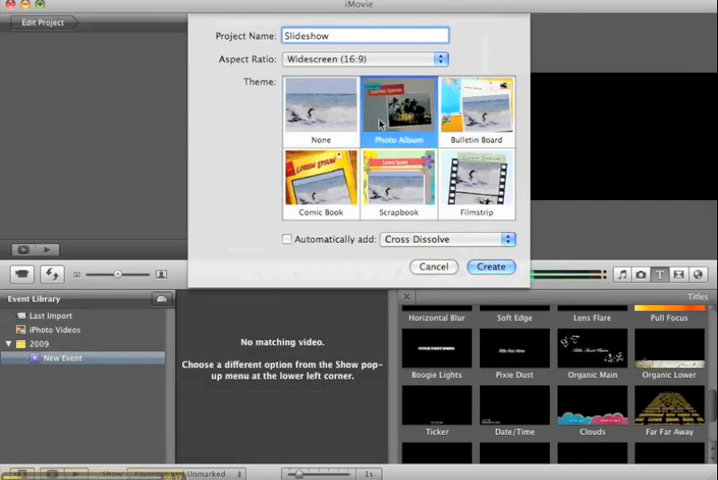
pyautogui.click(288, 240)
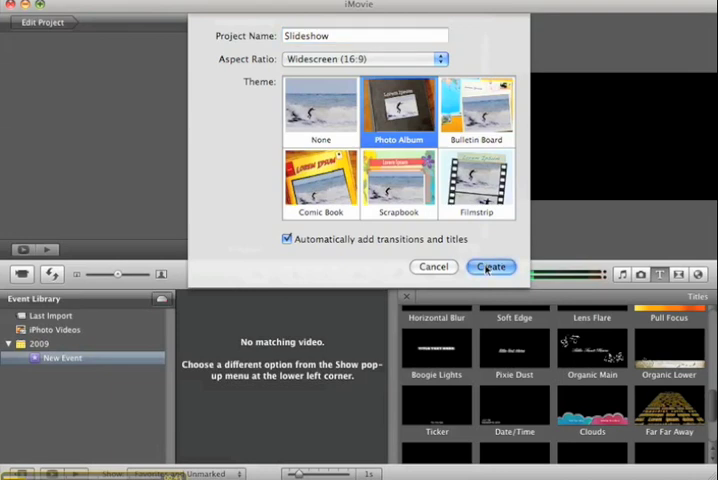
pyautogui.click(490, 268)
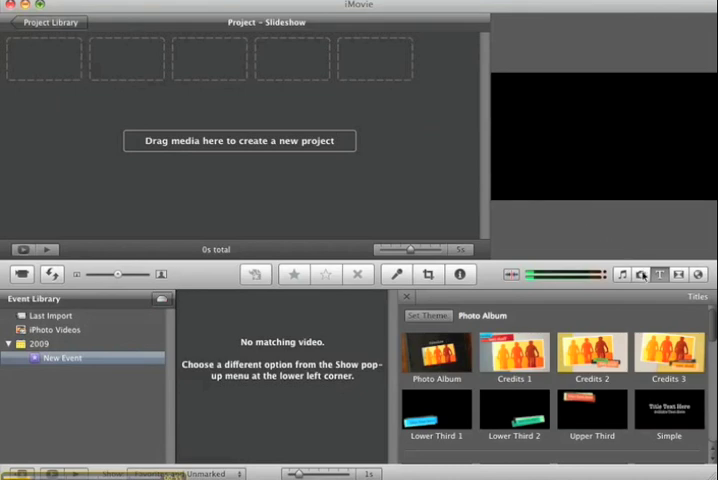
# Search the photo library for 'Elmo' and drag the photos into the project.
pyautogui.click(642, 274)
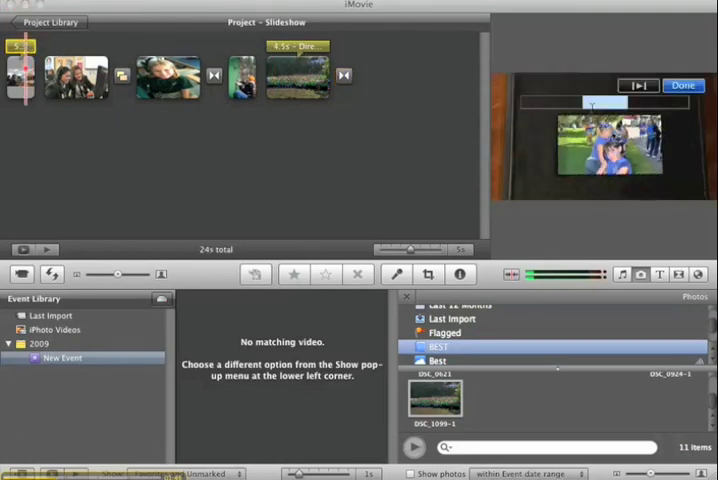
pyautogui.write('Elmo')
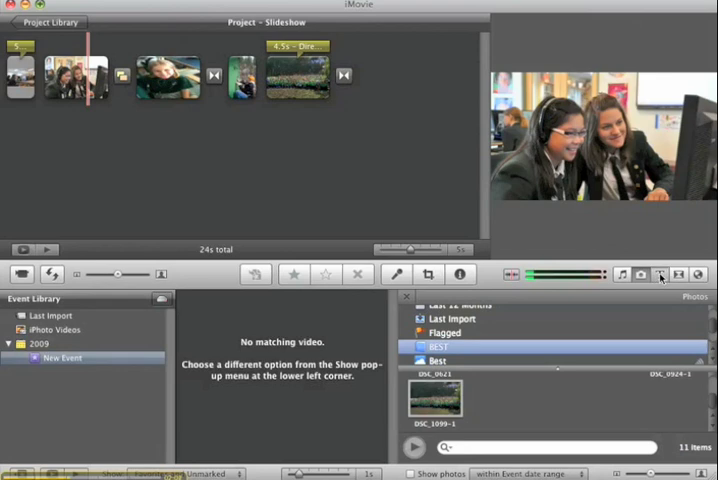
# Browse the theme titles and place a Photo Album 'Elmwood' title over the opening photo.
pyautogui.click(660, 274)
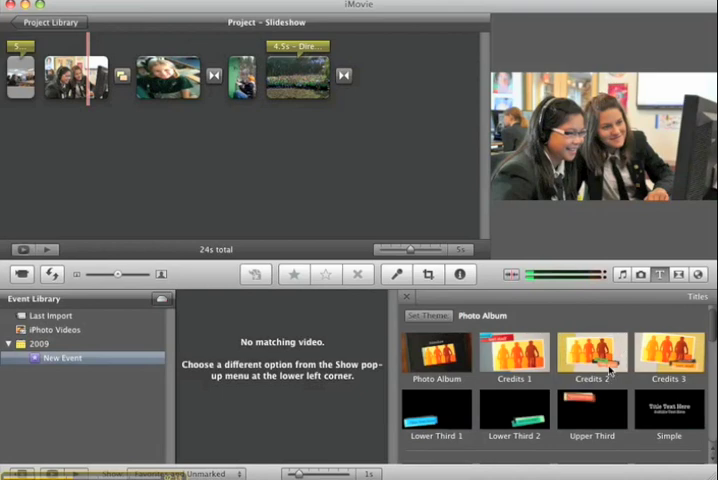
pyautogui.scroll(-3)
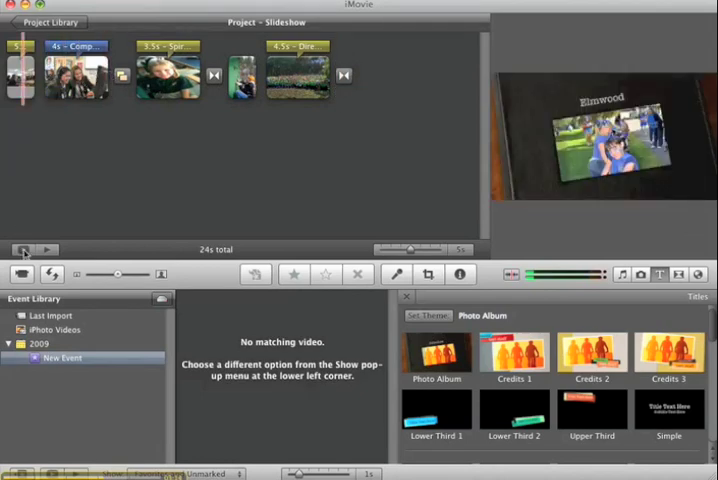
pyautogui.click(46, 250)
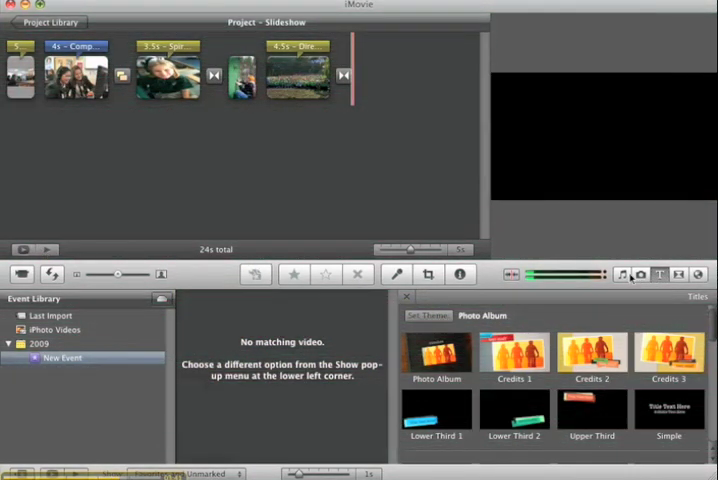
# Find 44th Street Long in iLife Sound Effects and lay it under the whole project.
pyautogui.click(624, 274)
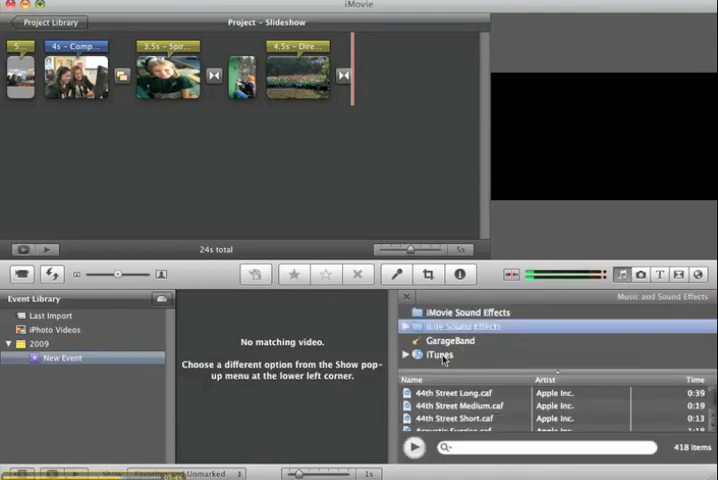
pyautogui.click(440, 354)
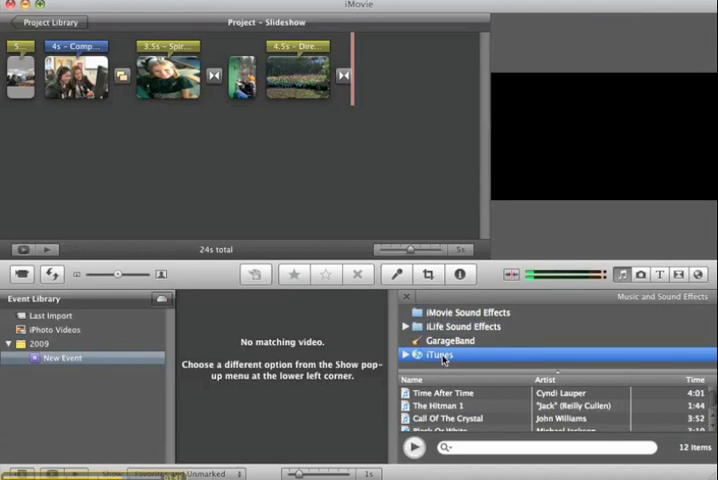
pyautogui.click(464, 326)
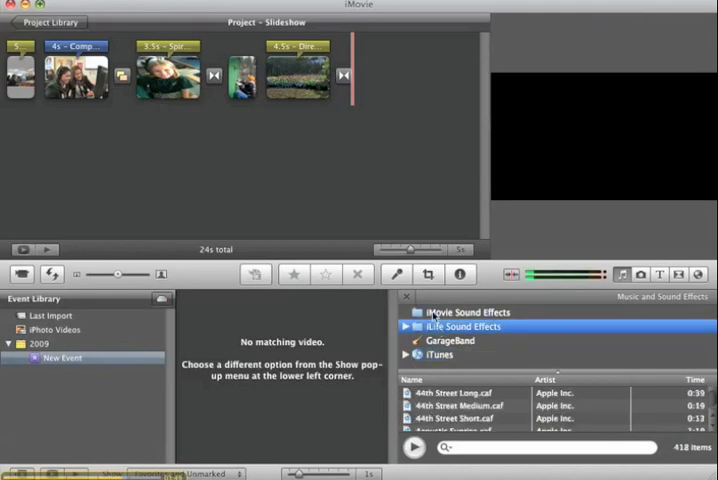
pyautogui.scroll(-3)
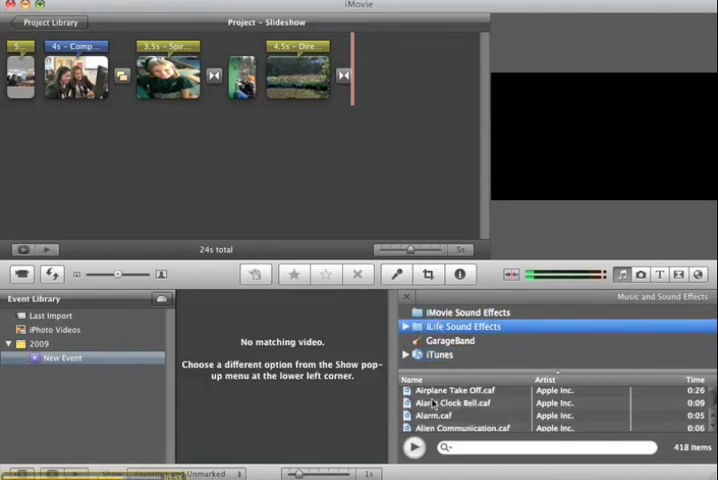
pyautogui.scroll(-3)
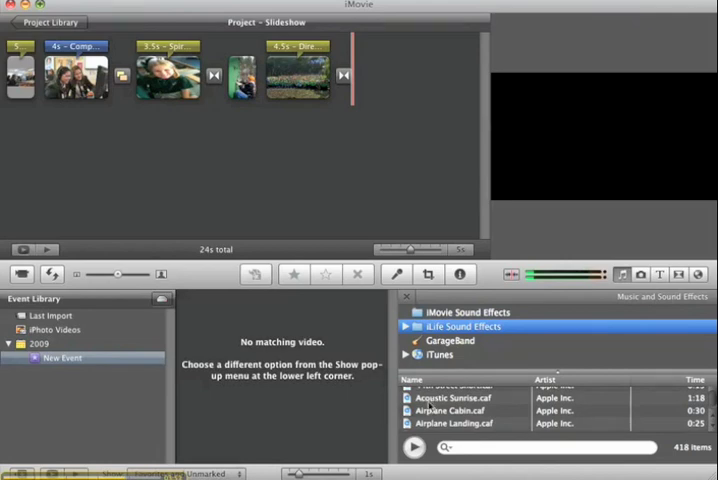
pyautogui.scroll(-3)
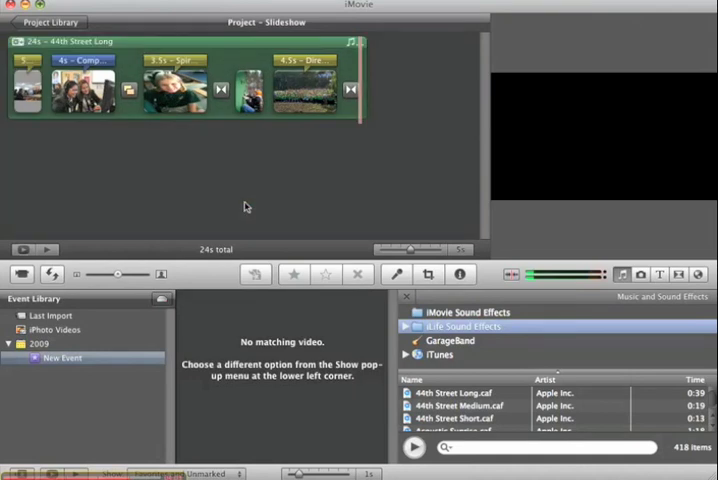
# Show the New Event clips and the Photo Album theme transitions for browsing.
pyautogui.click(46, 250)
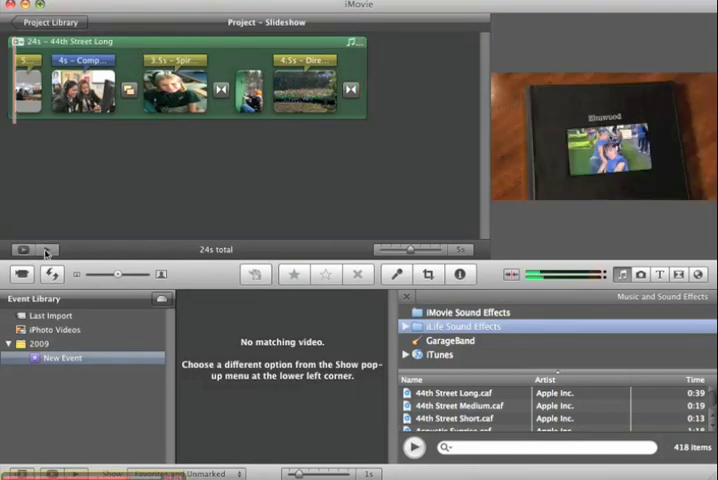
pyautogui.click(678, 274)
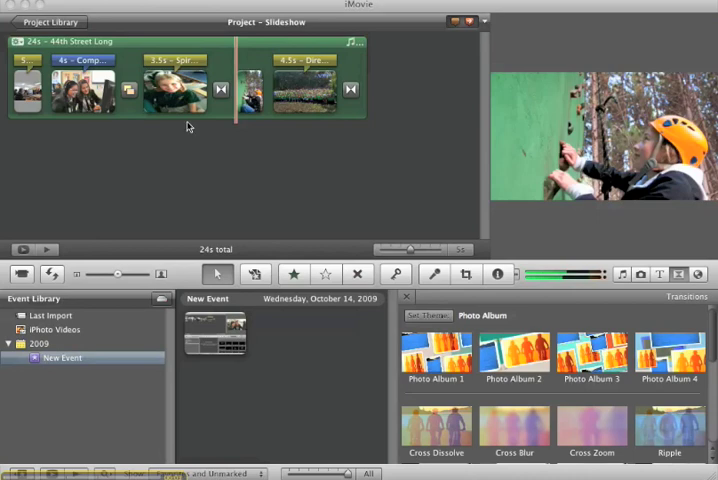
pyautogui.moveTo(192, 118)
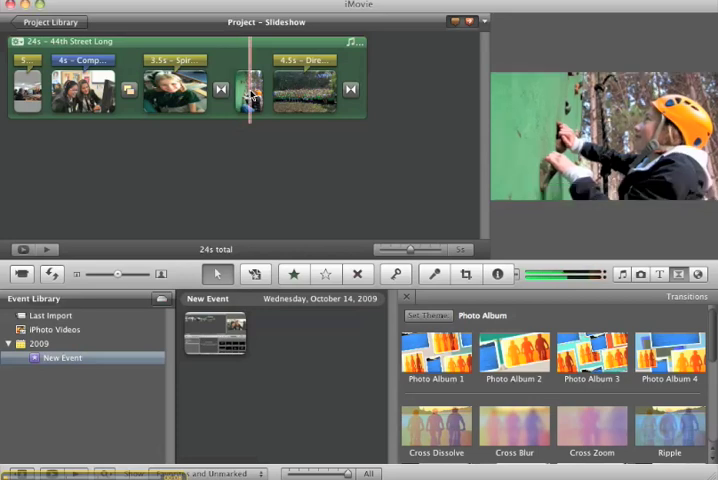
# Adjust a later photo's Ken Burns start and end framing and confirm it.
pyautogui.click(248, 90)
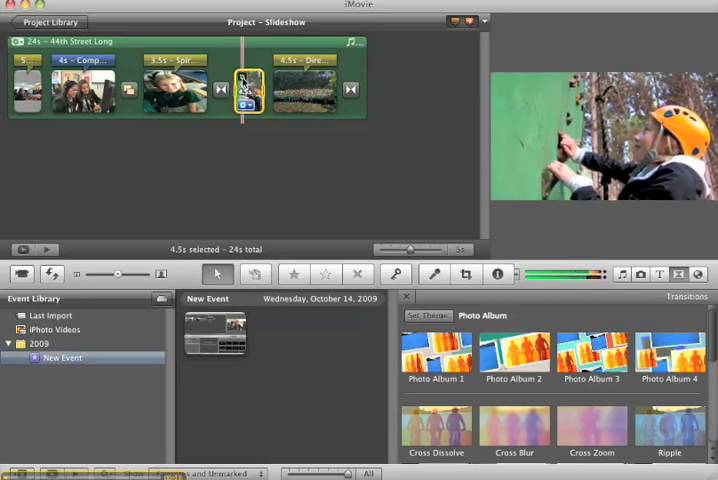
pyautogui.moveTo(248, 90)
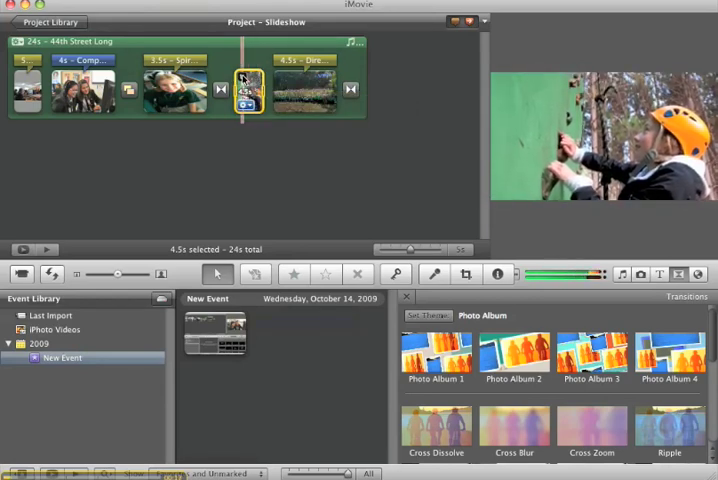
pyautogui.click(464, 272)
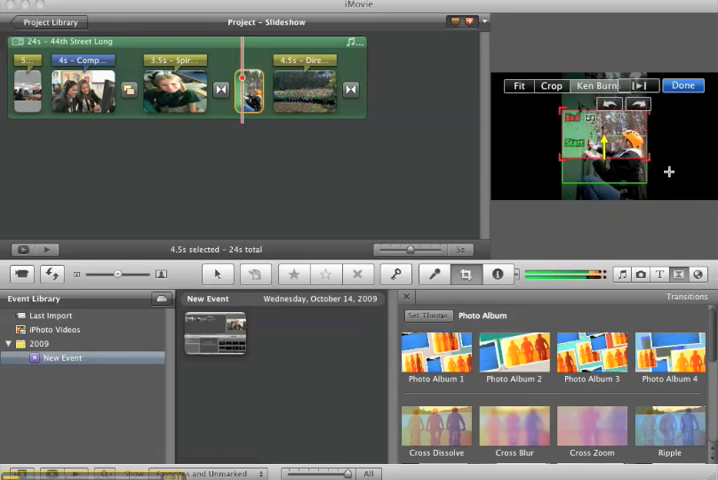
pyautogui.click(684, 84)
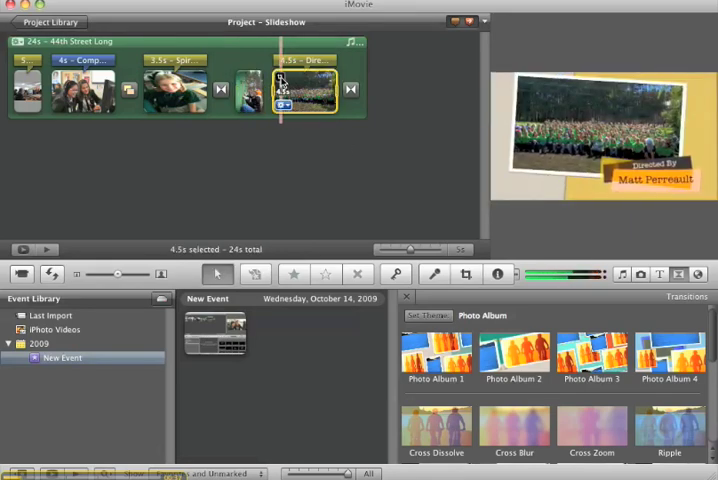
# Rework the Ken Burns framing on the captioned crowd photo and confirm.
pyautogui.click(466, 272)
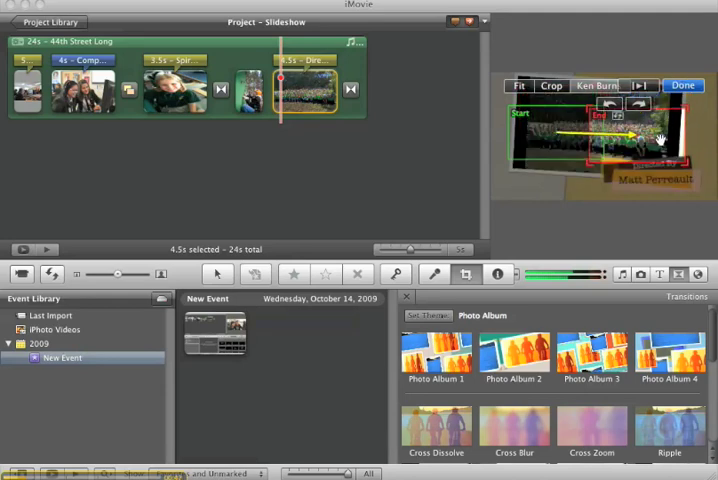
pyautogui.click(682, 84)
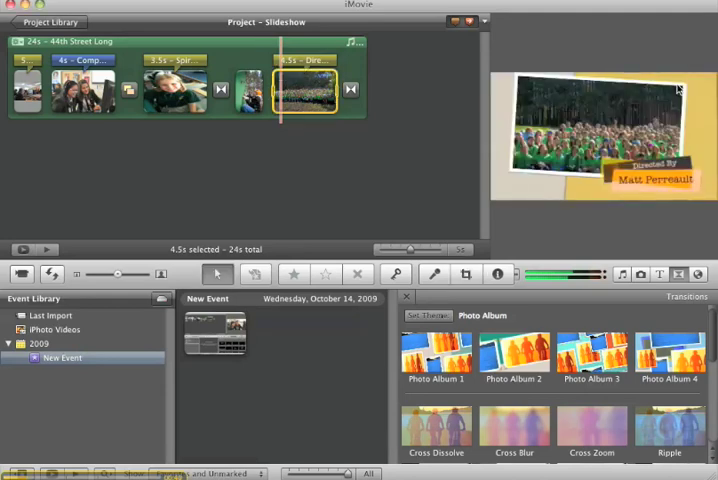